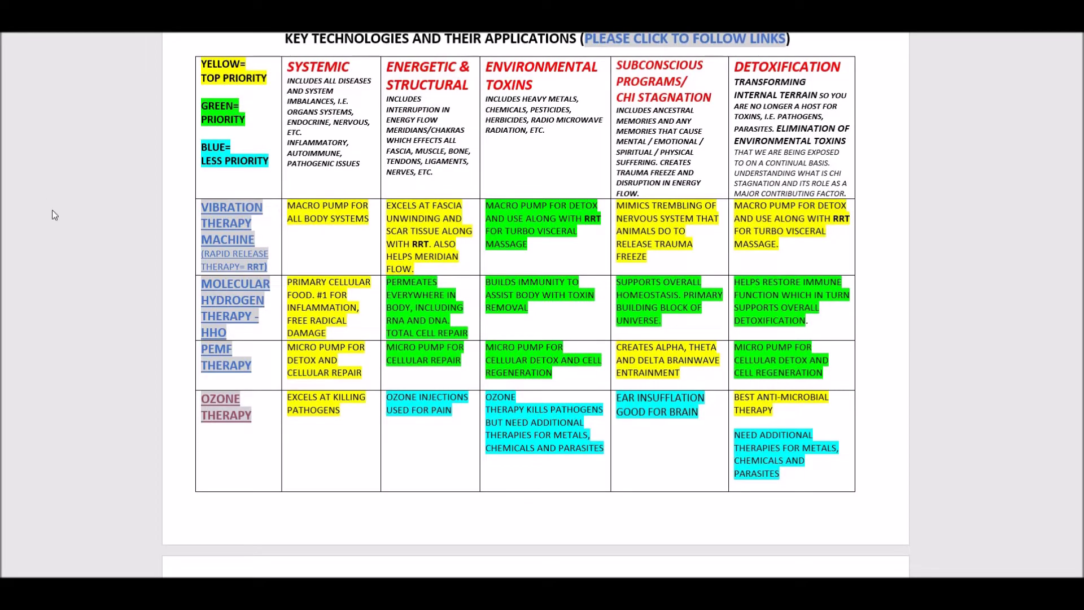
scroll(down, 3)
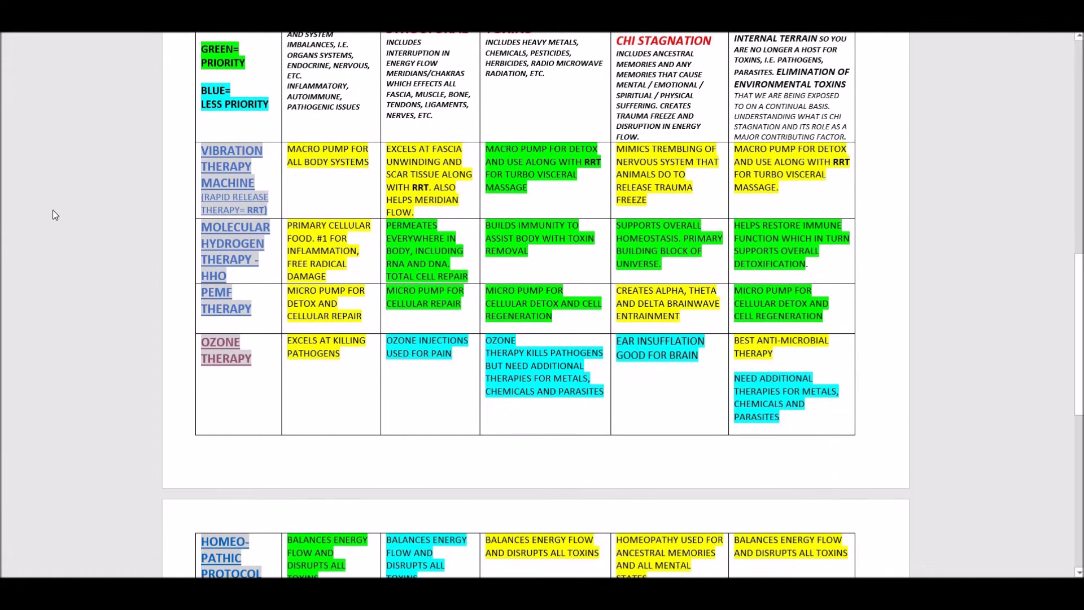
scroll(down, 3)
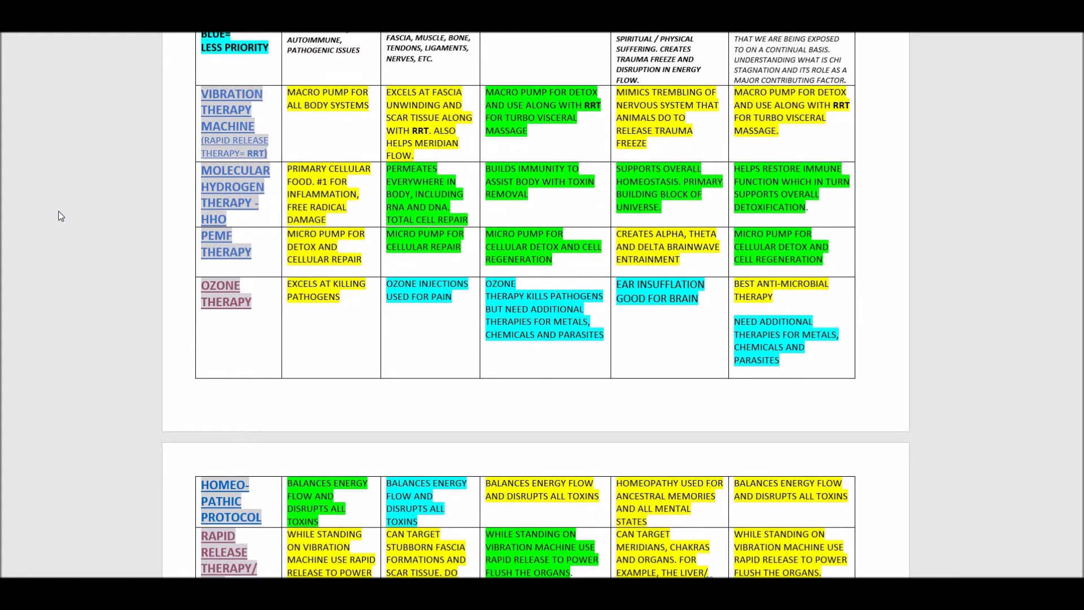
scroll(down, 3)
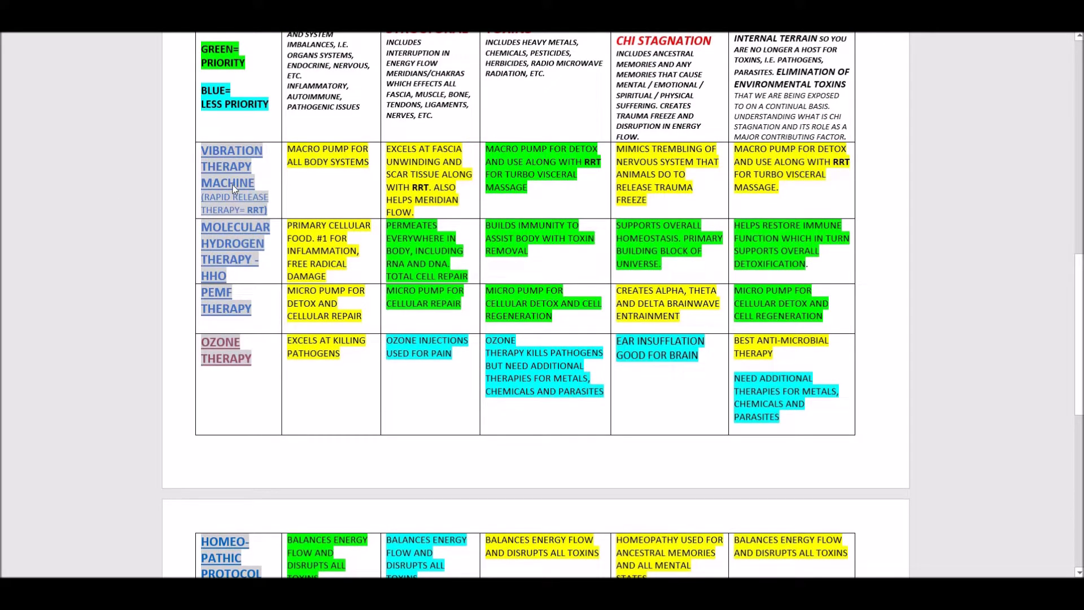
mouse_move(160, 141)
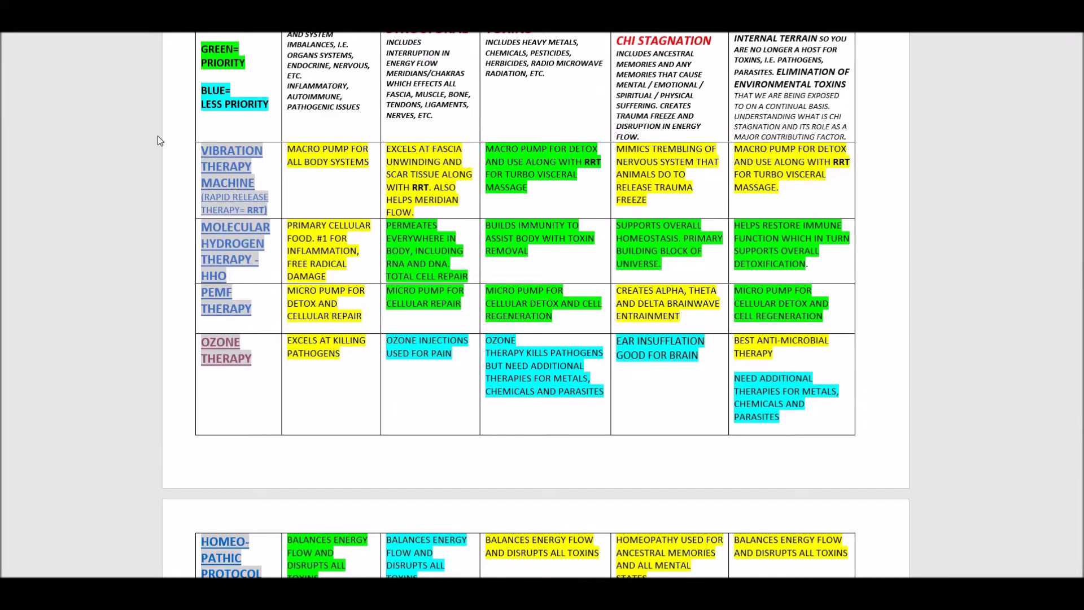
scroll(down, 3)
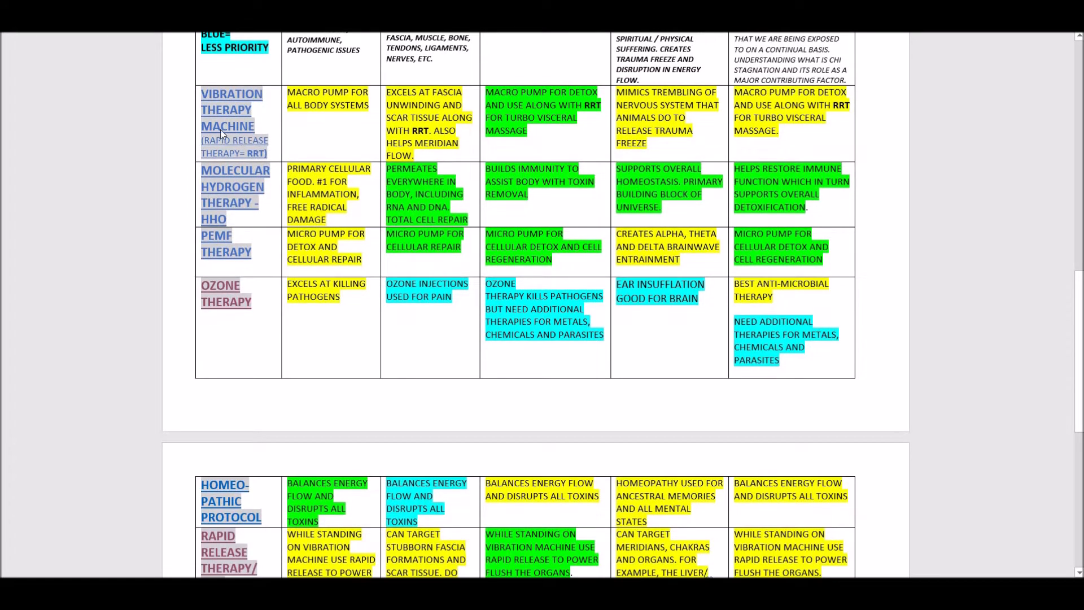
mouse_move(19, 285)
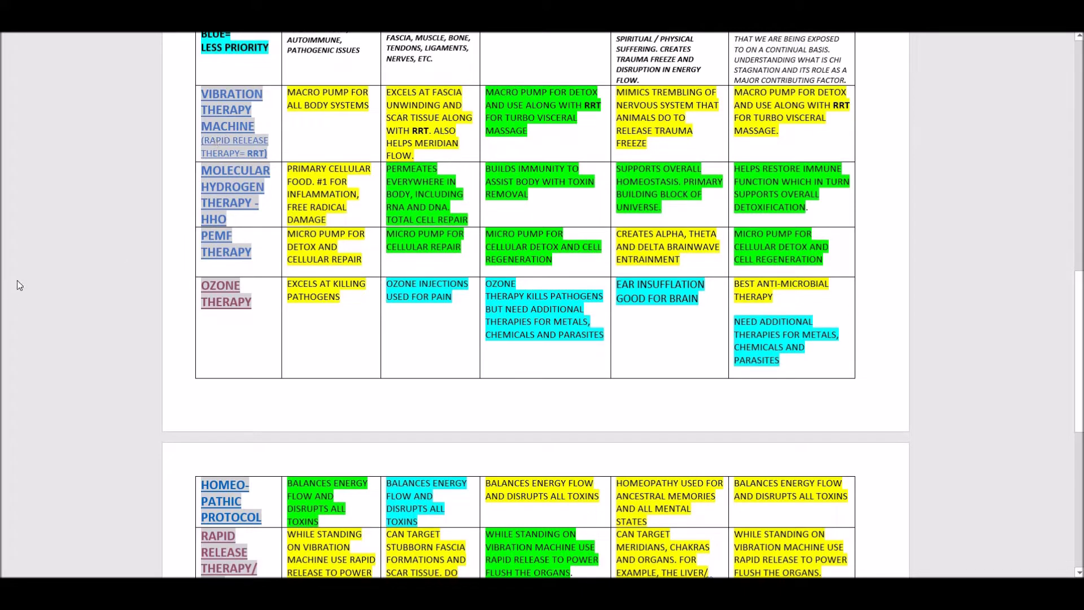
scroll(down, 3)
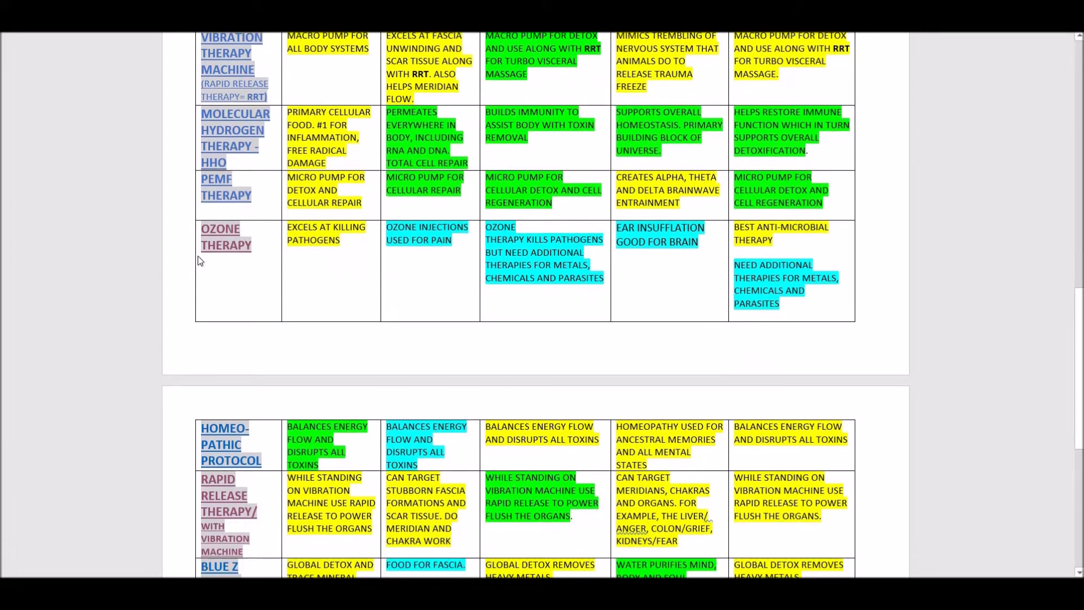
mouse_move(216, 238)
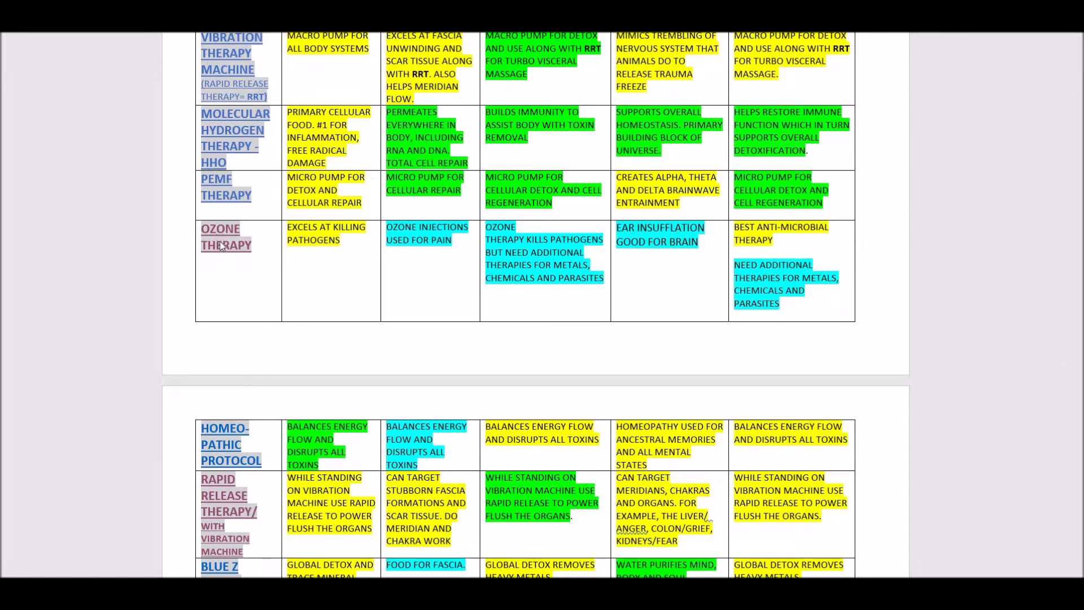
mouse_move(218, 238)
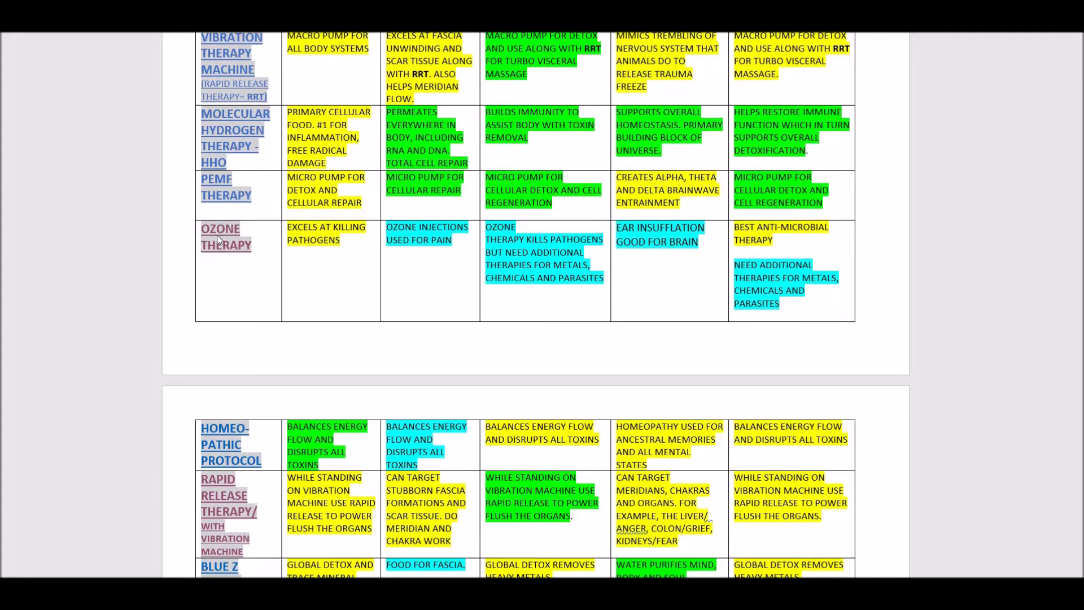
mouse_move(227, 243)
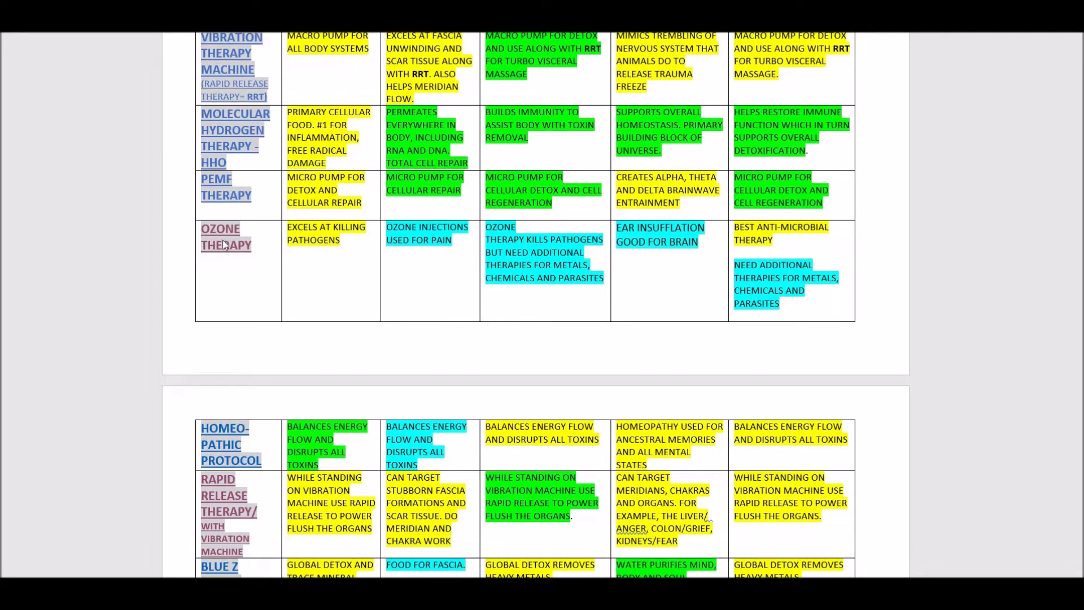
mouse_move(215, 242)
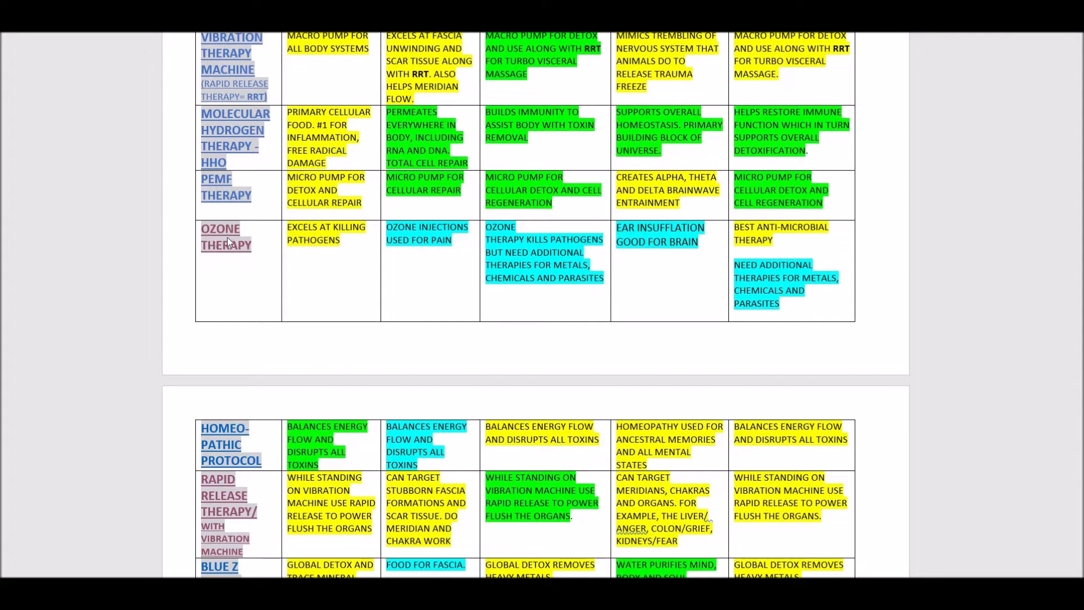
mouse_move(220, 251)
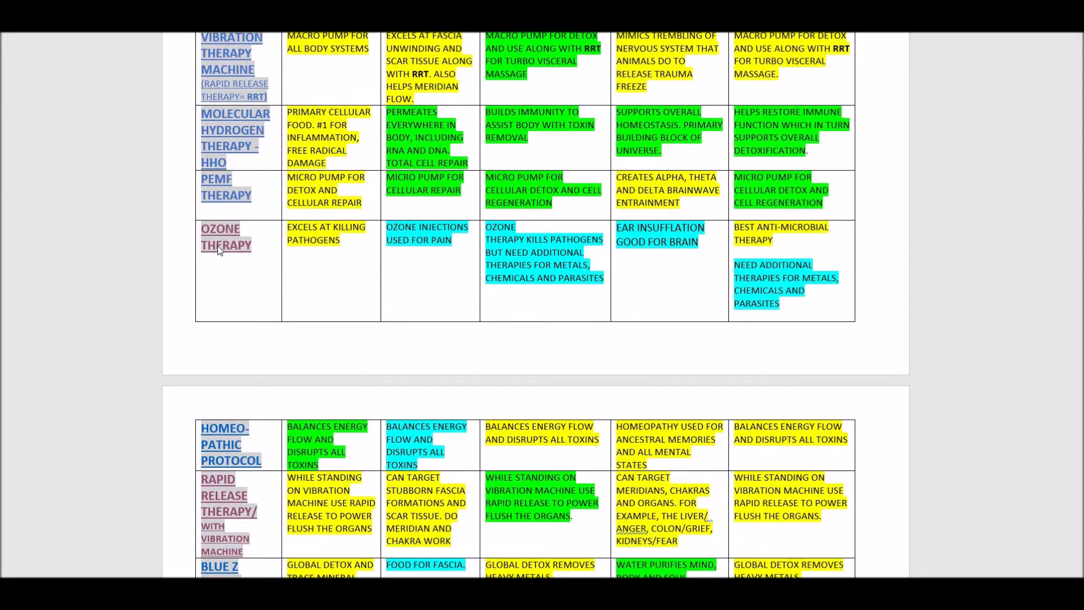
mouse_move(153, 267)
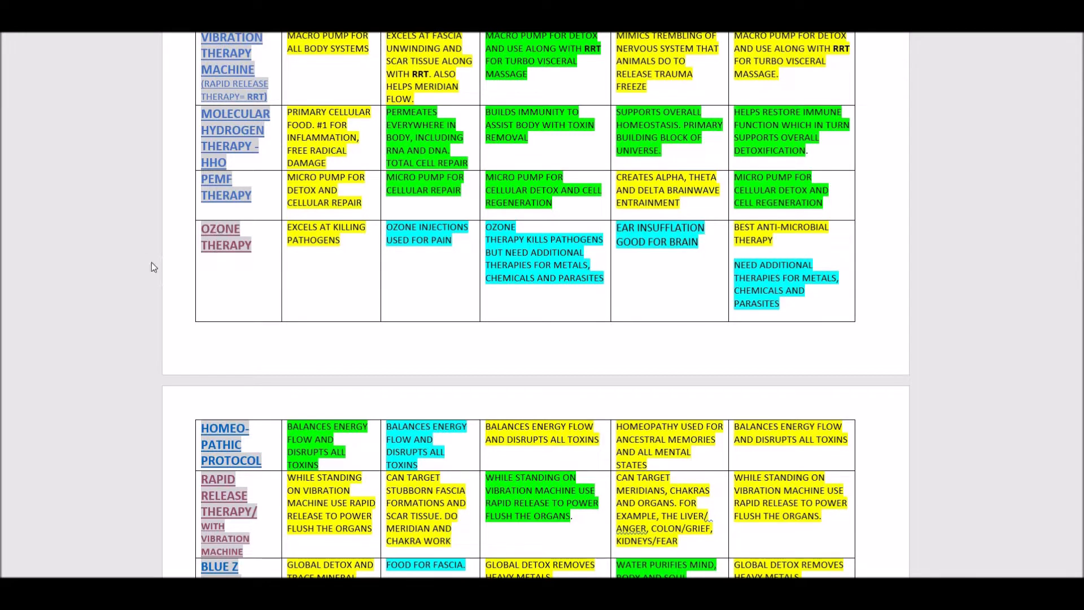
mouse_move(215, 235)
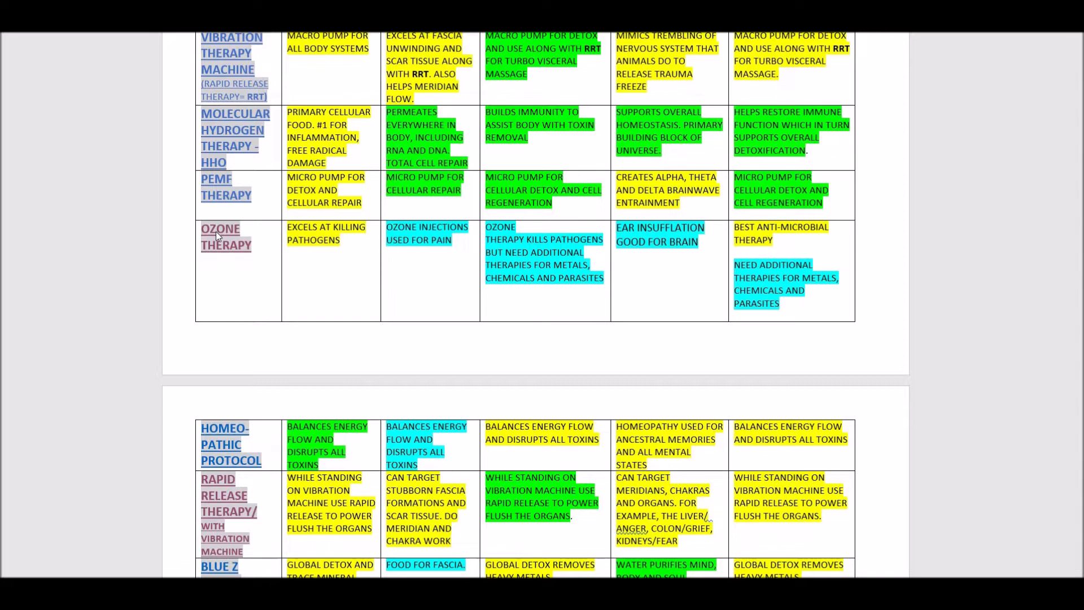
mouse_move(232, 235)
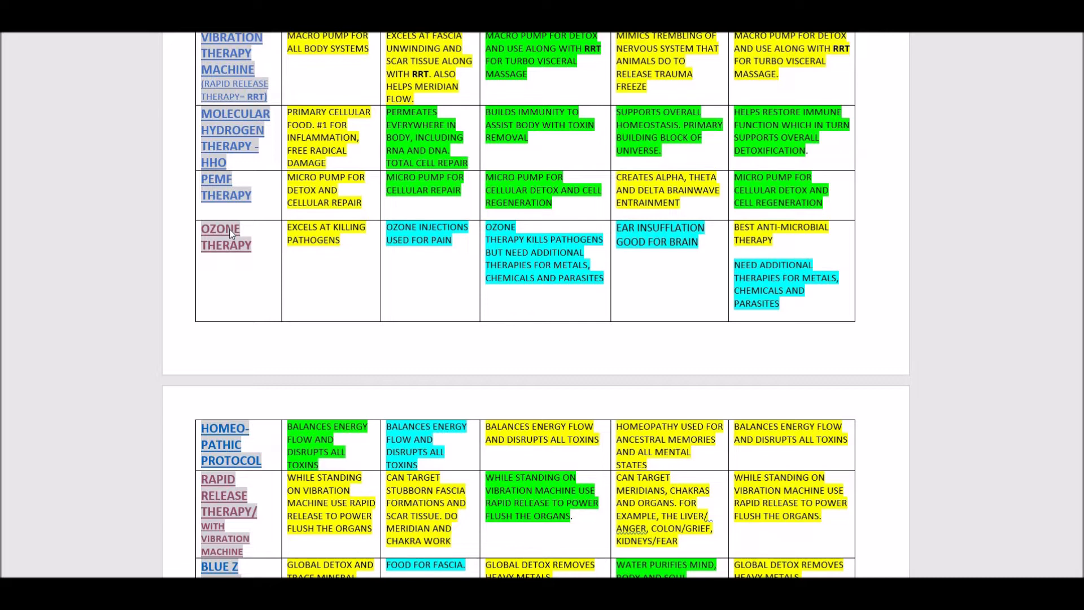
mouse_move(208, 243)
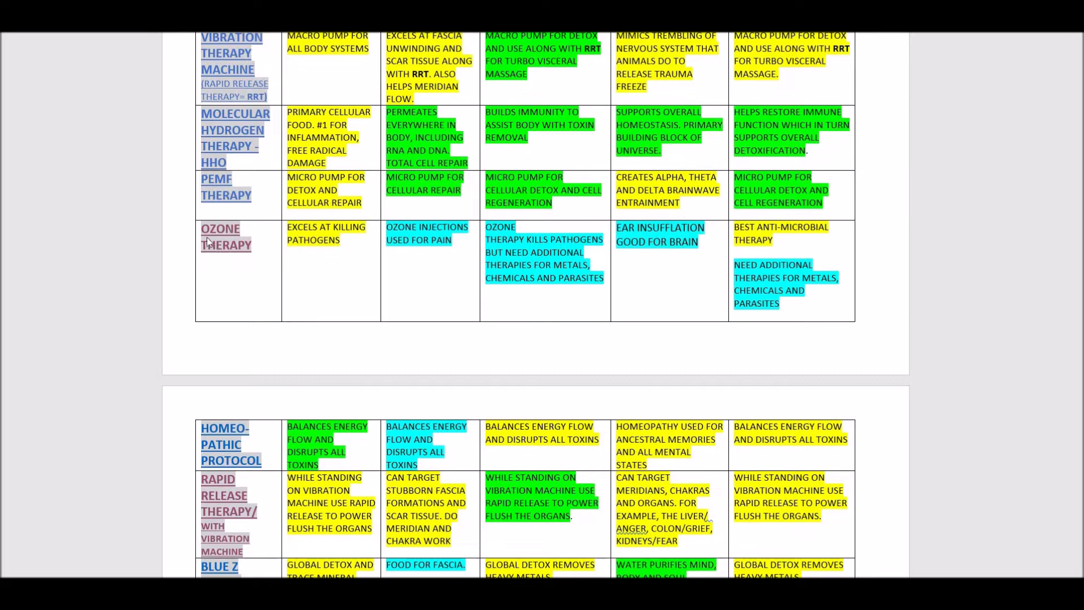
mouse_move(219, 240)
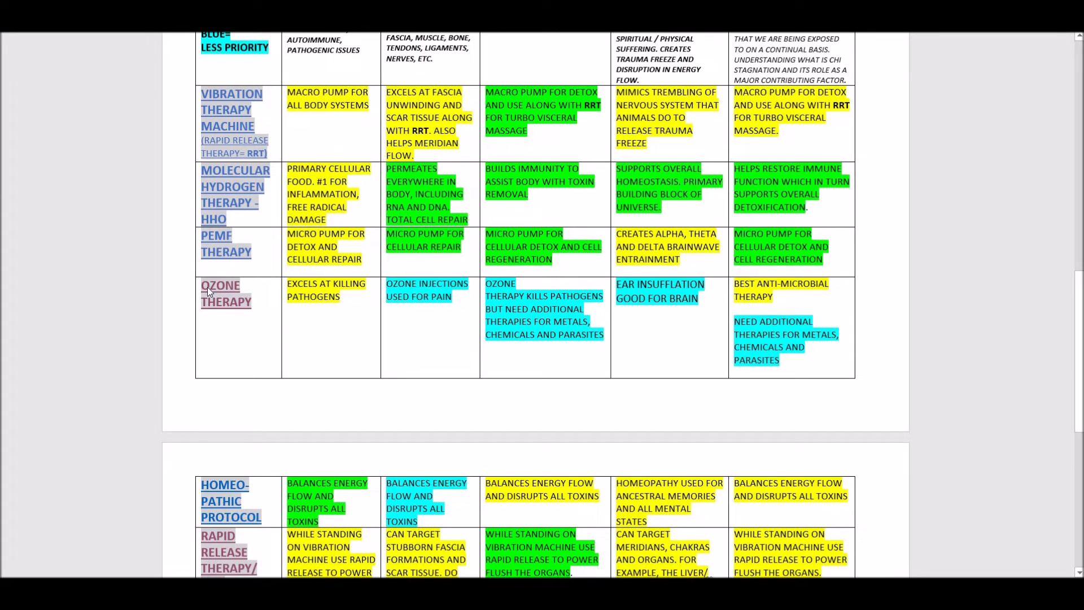
mouse_move(224, 299)
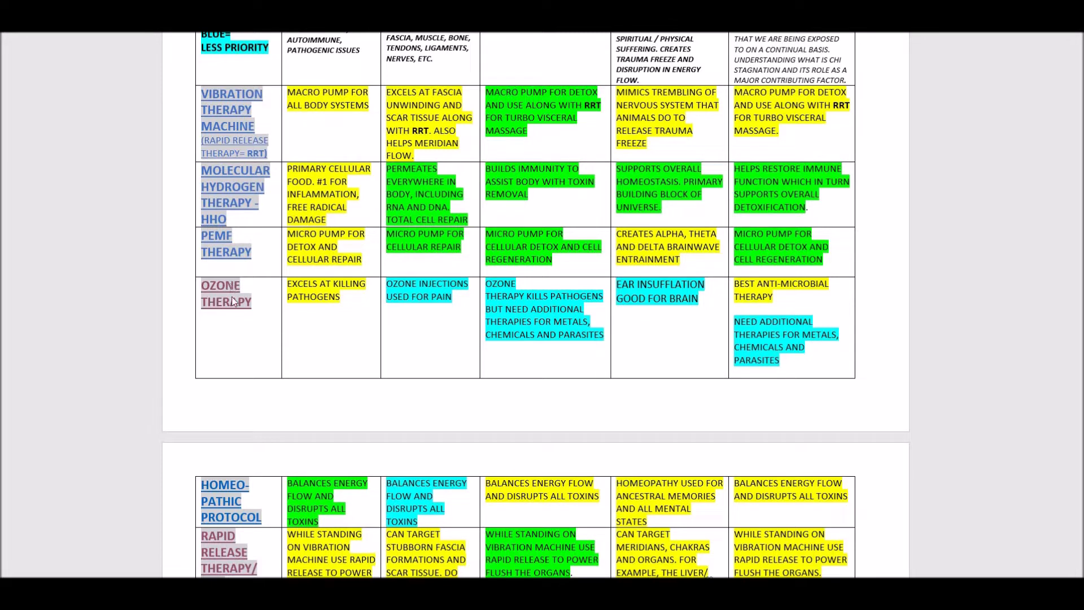
mouse_move(217, 297)
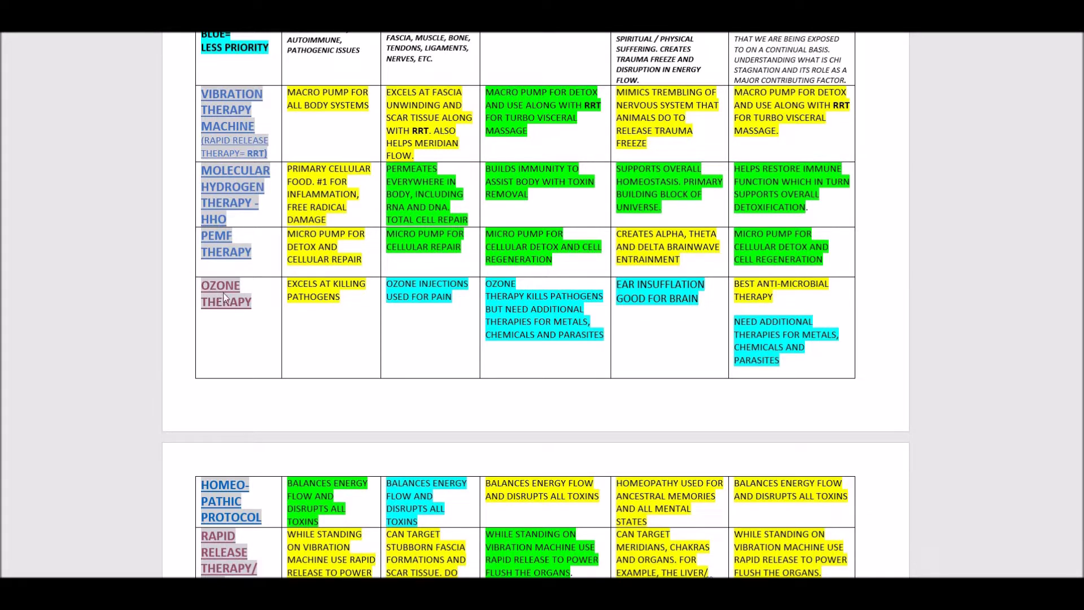
mouse_move(231, 305)
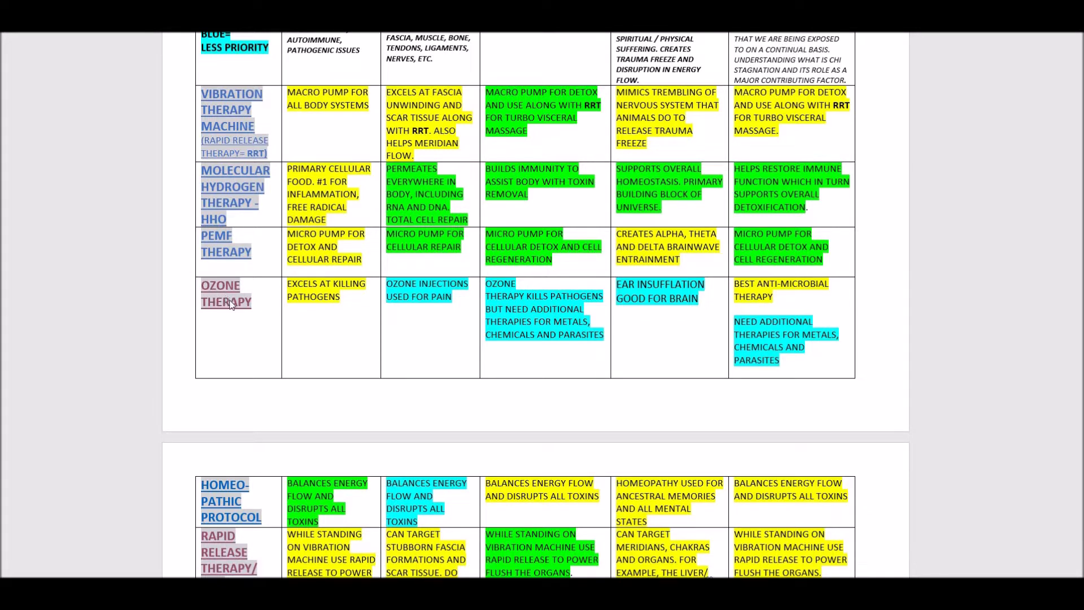
mouse_move(222, 292)
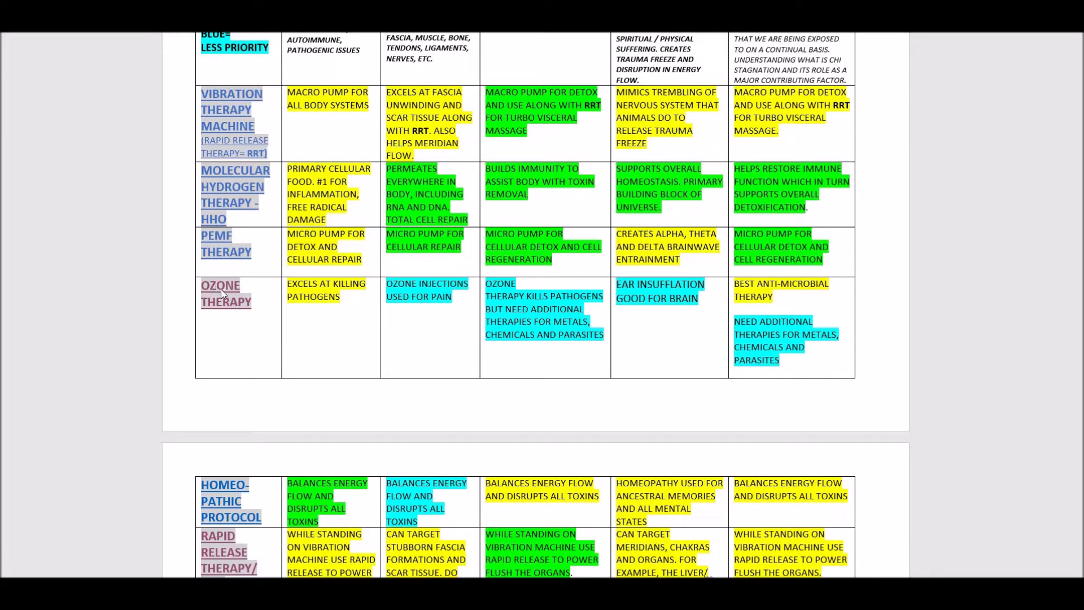
mouse_move(218, 288)
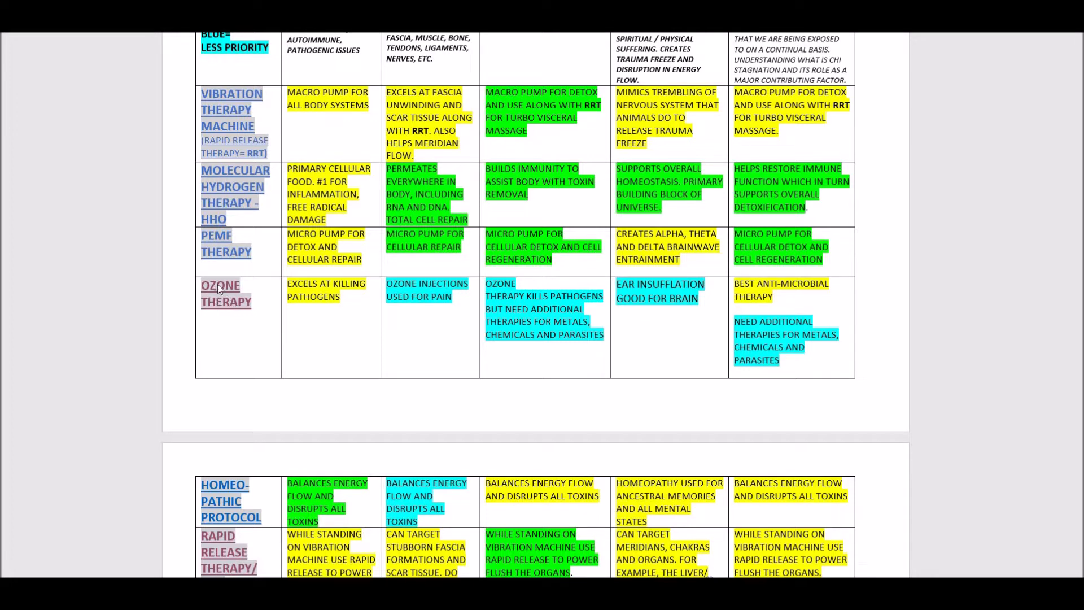
mouse_move(228, 302)
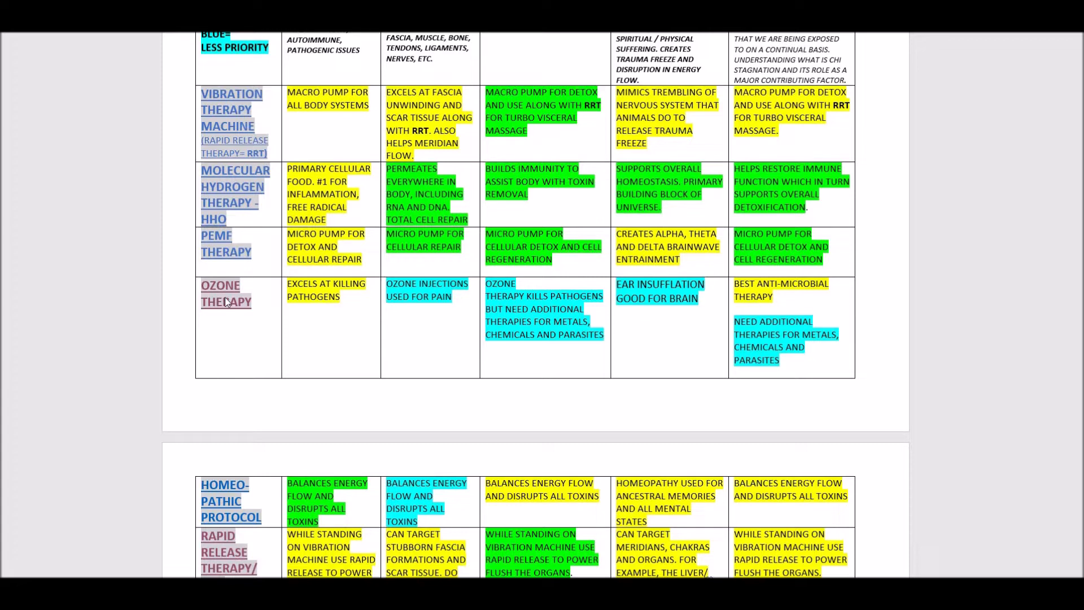
mouse_move(213, 295)
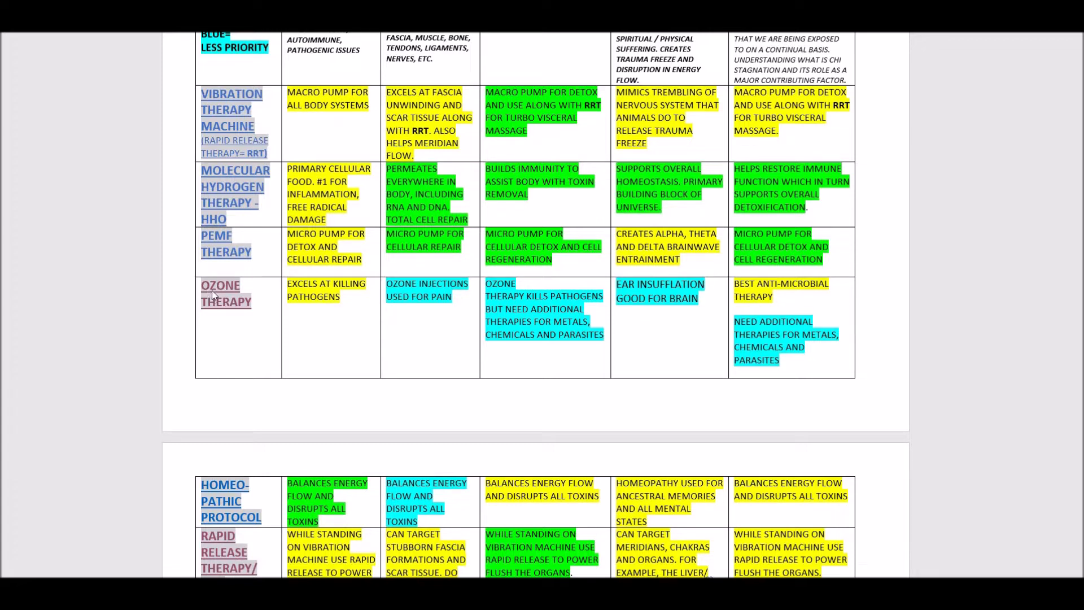
mouse_move(231, 300)
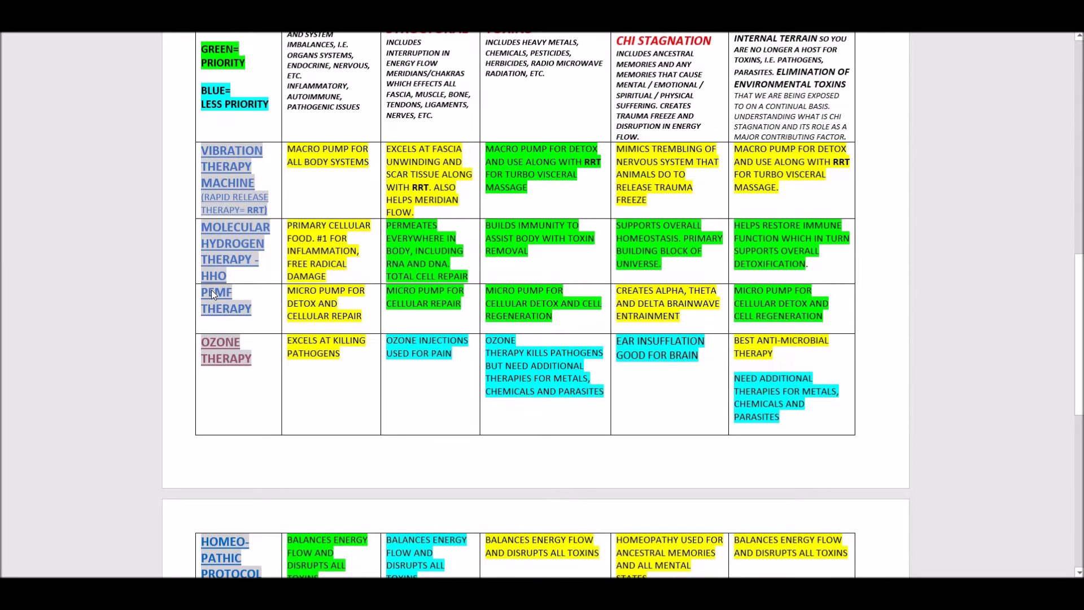
mouse_move(318, 358)
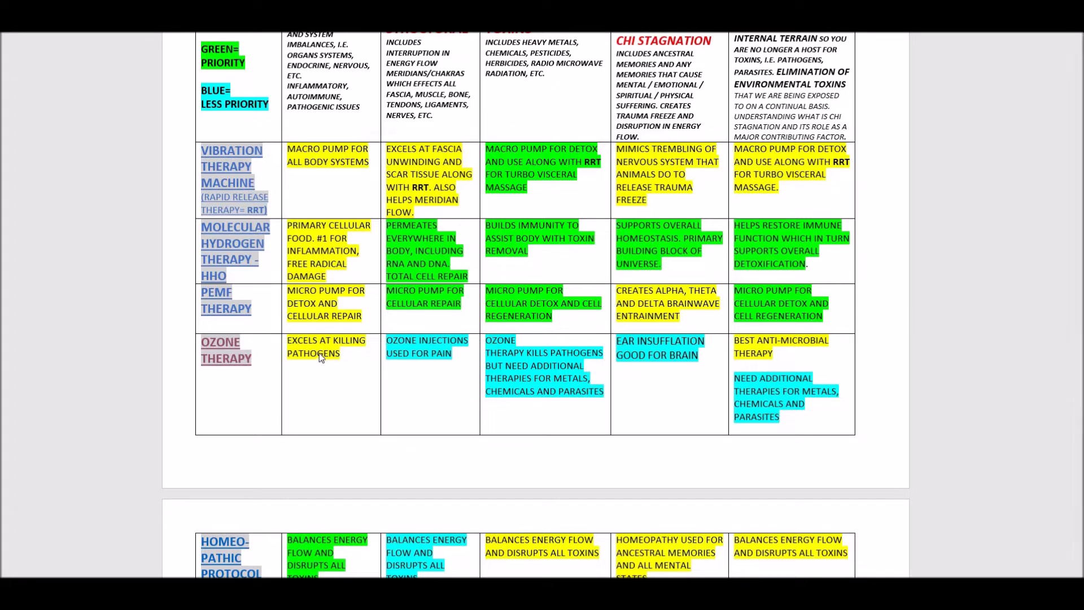
mouse_move(324, 361)
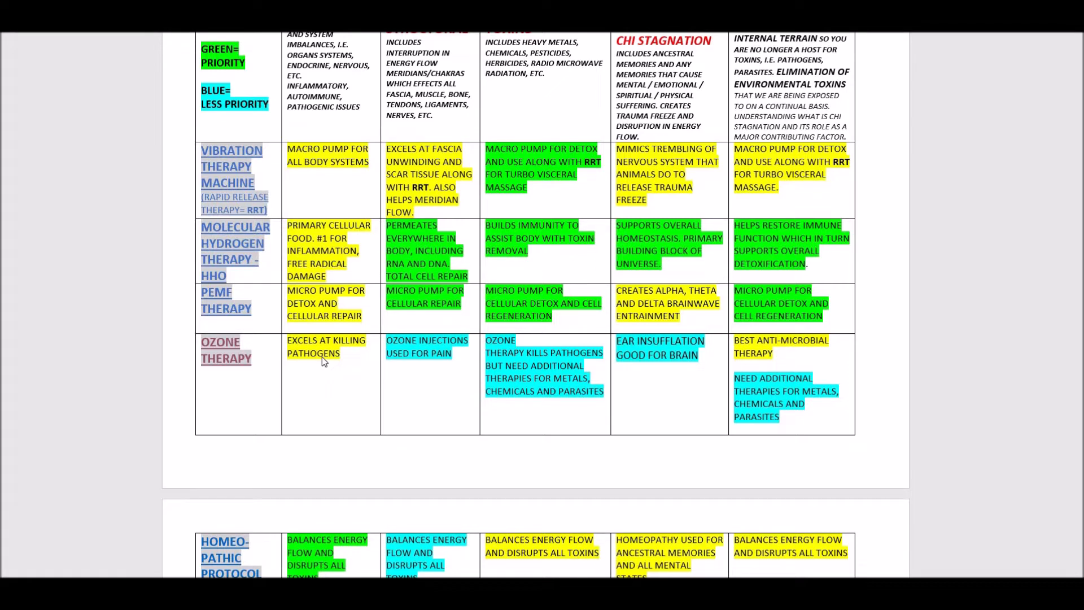
mouse_move(318, 368)
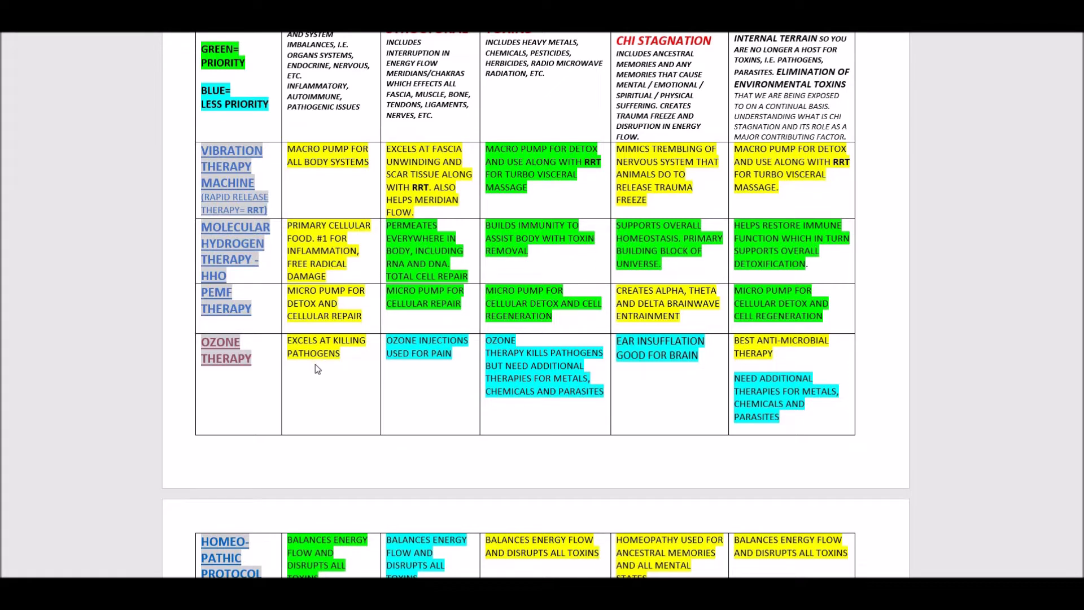
mouse_move(312, 362)
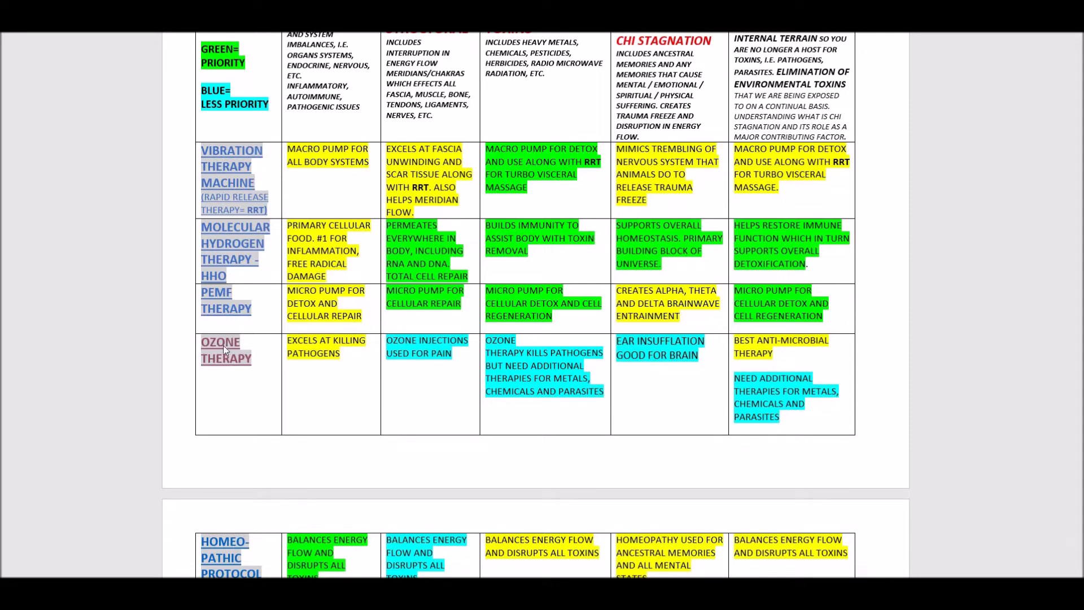
mouse_move(273, 348)
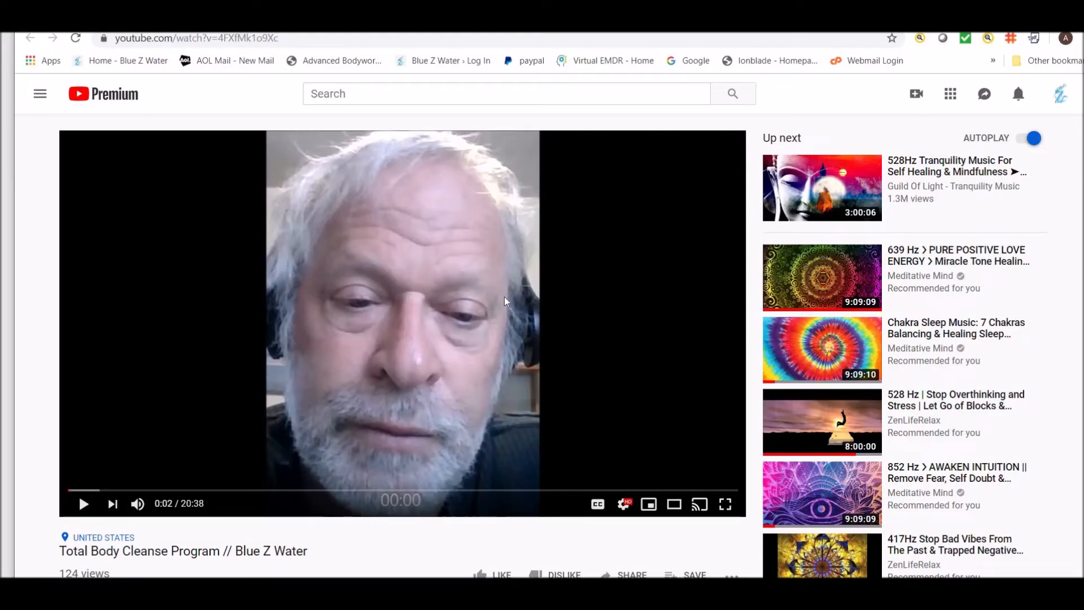
mouse_move(236, 393)
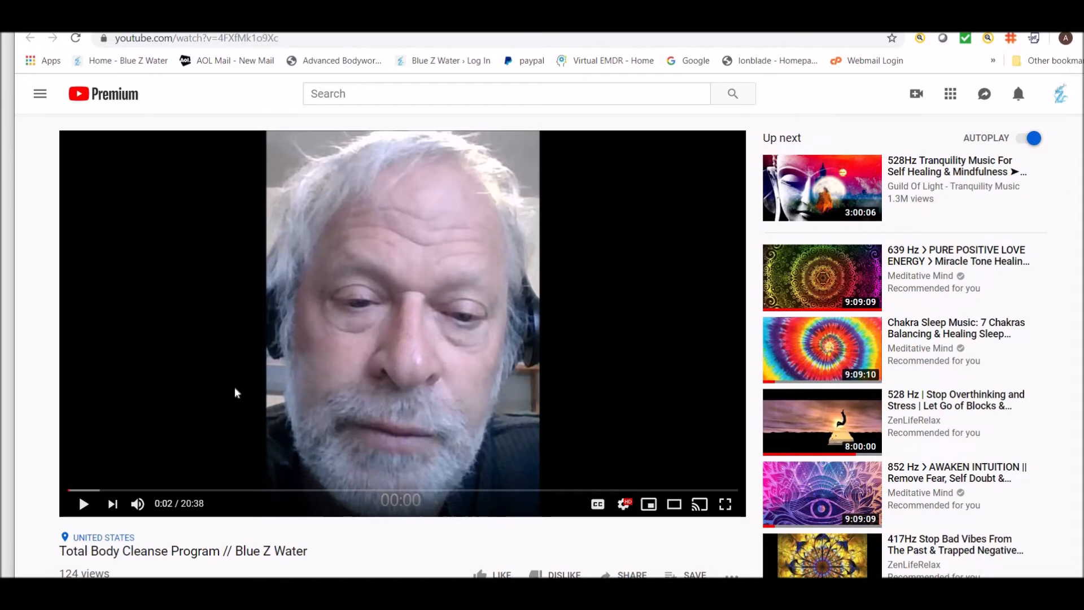
scroll(down, 3)
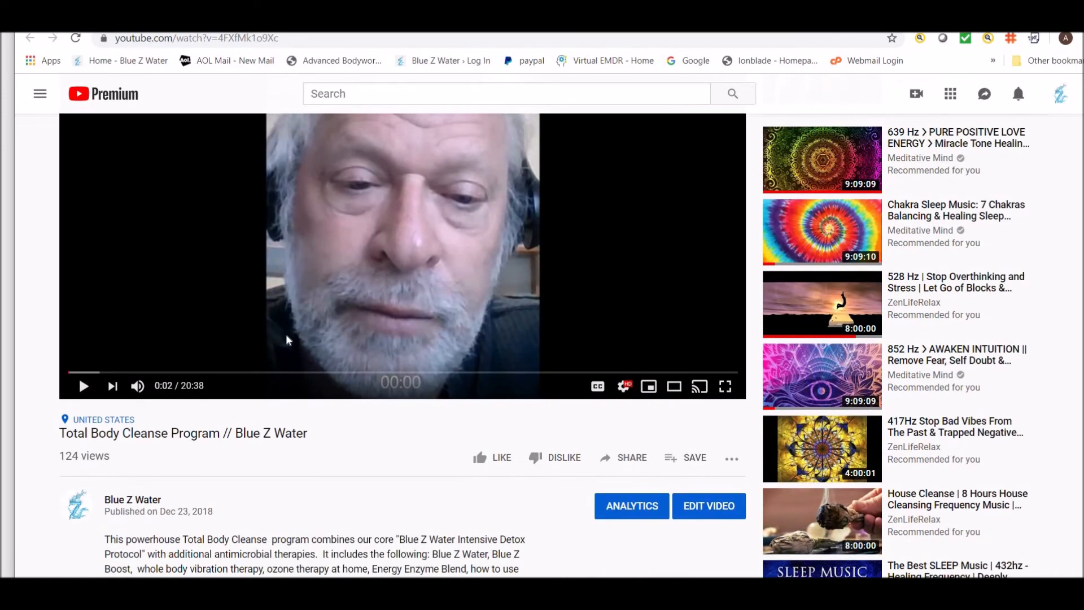
scroll(down, 3)
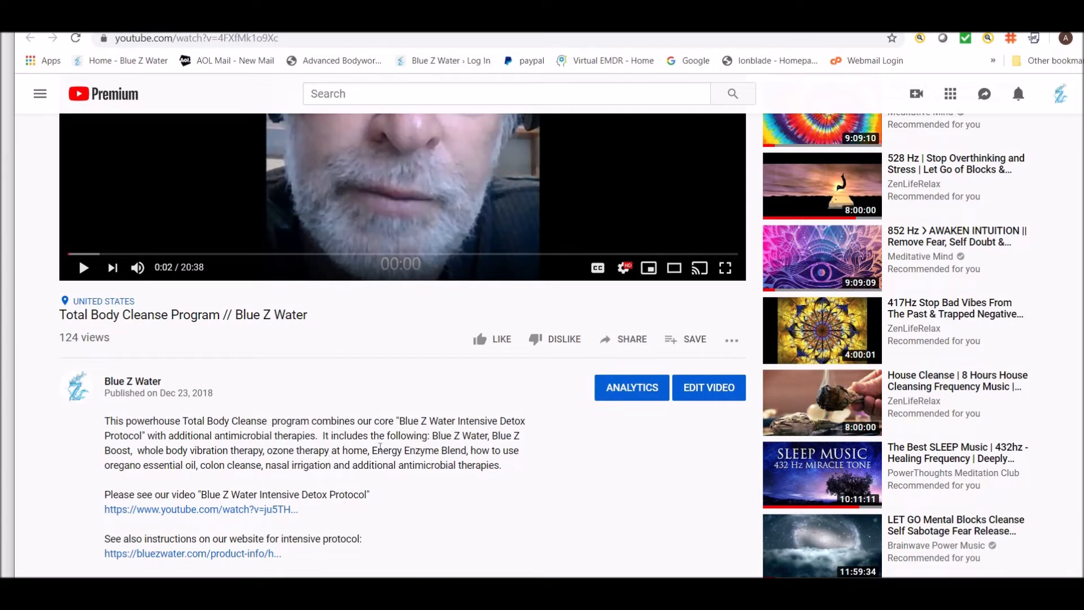
mouse_move(468, 450)
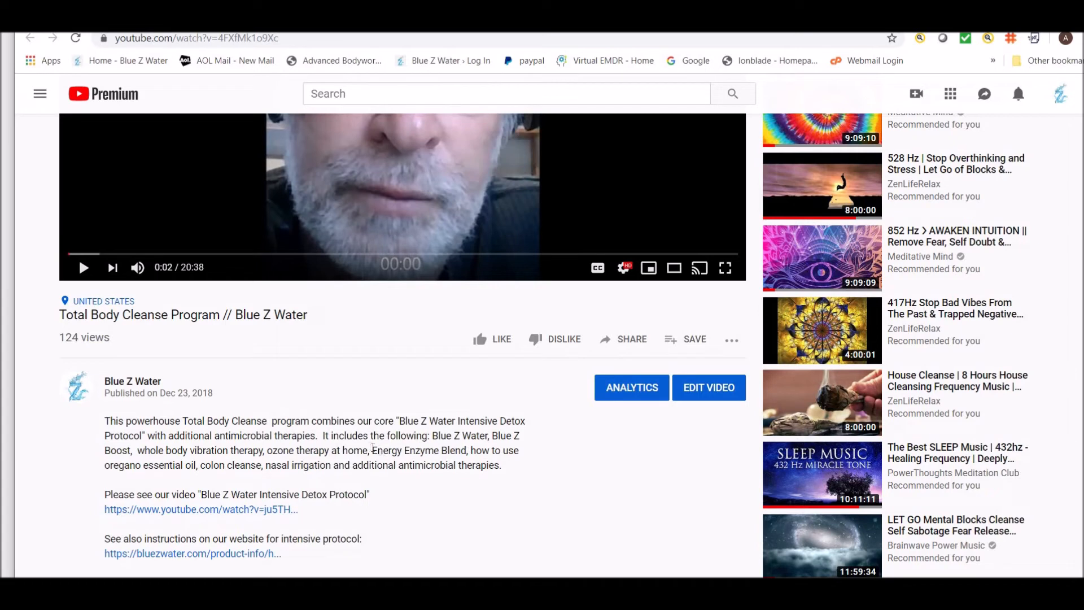
mouse_move(99, 471)
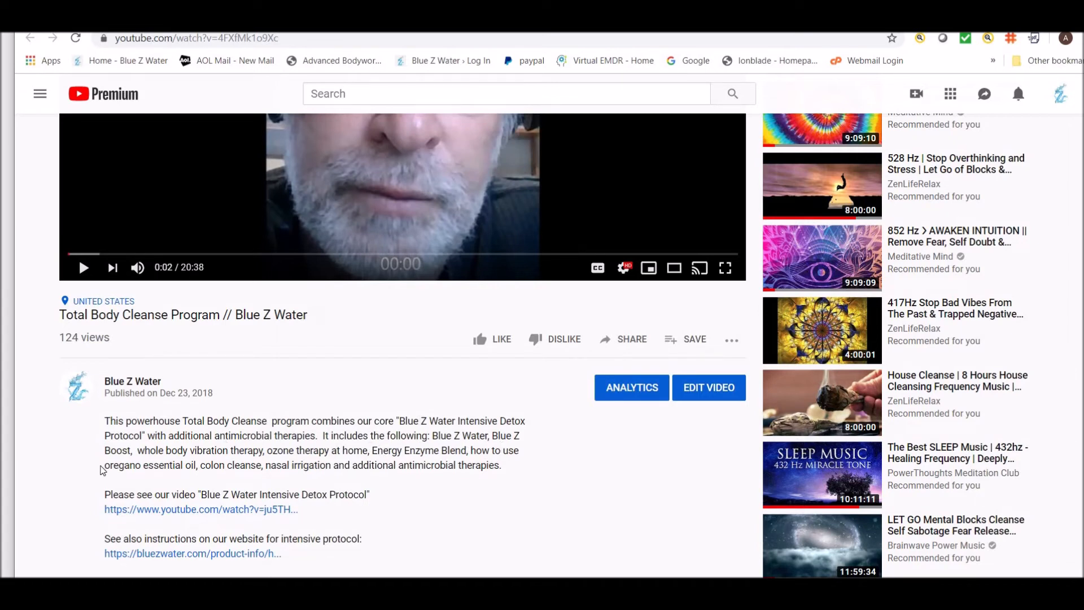